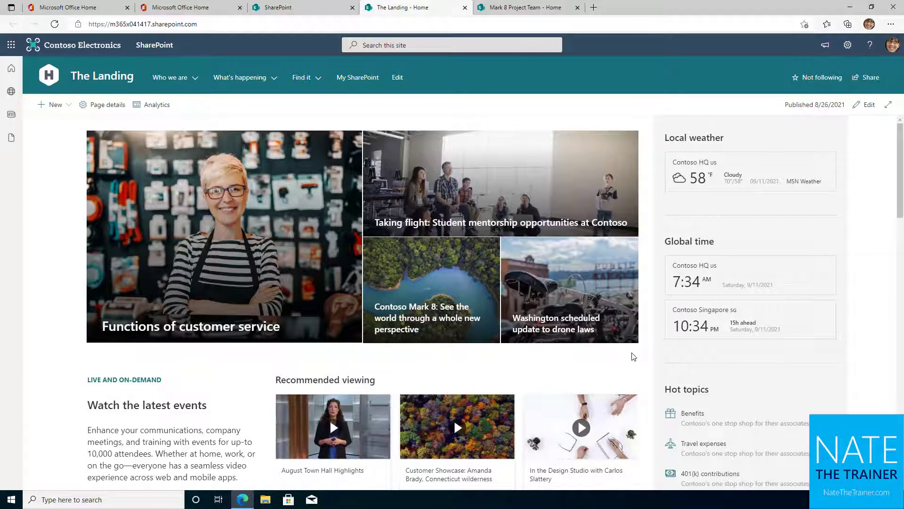
Step: Scroll The Landing home page, then browse down the Mark 8 Project Team site
scroll("down", 3)
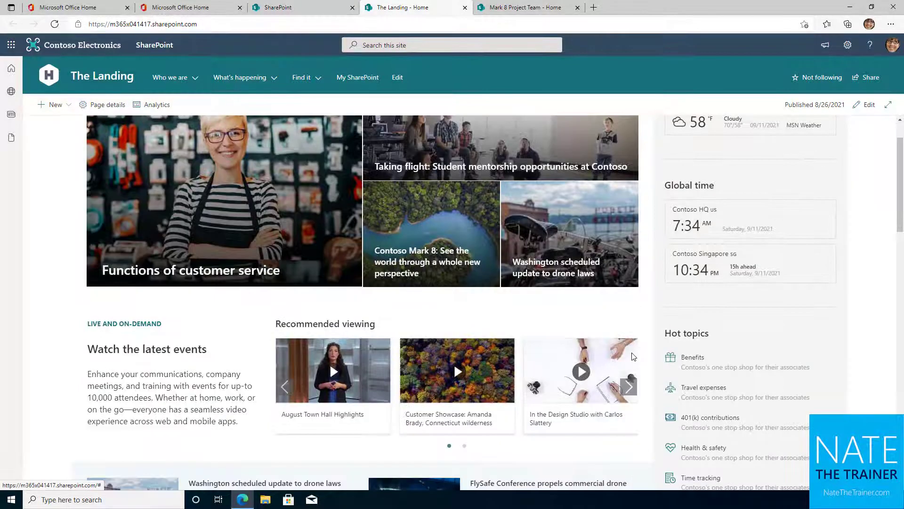
scroll("down", 3)
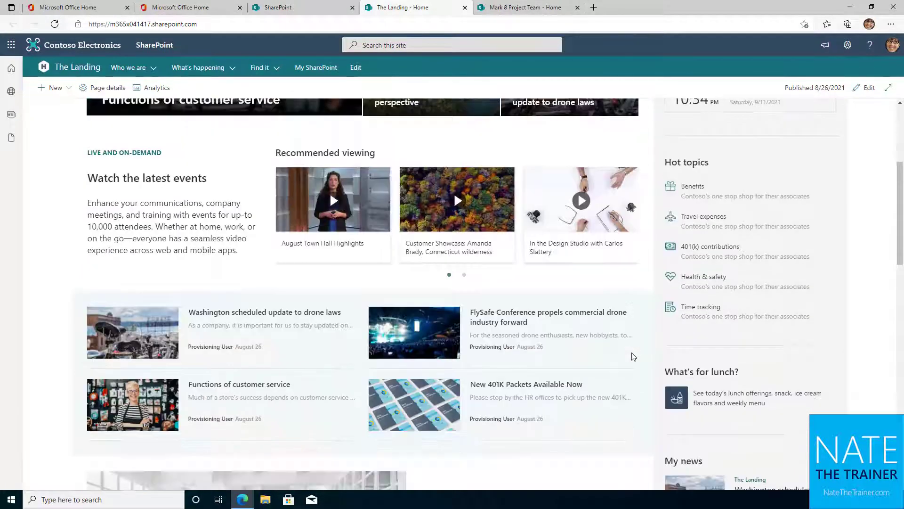
left_click(525, 7)
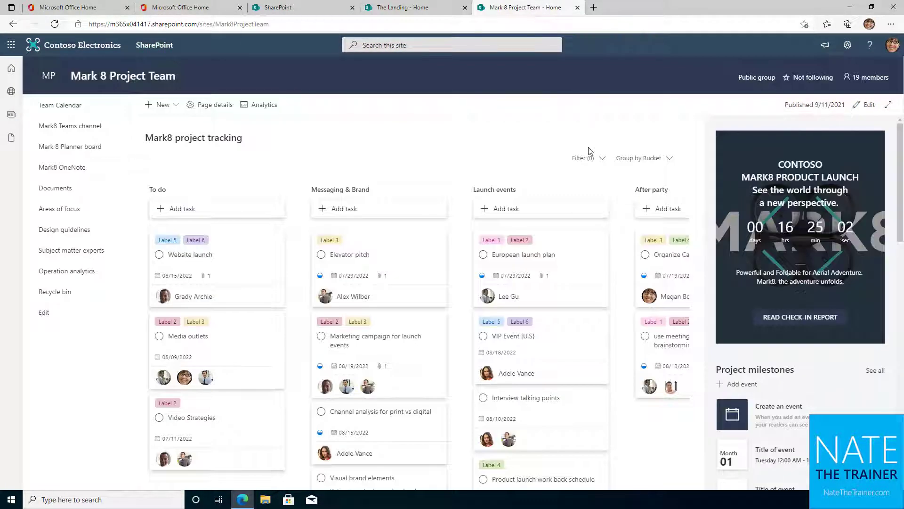
scroll("down", 3)
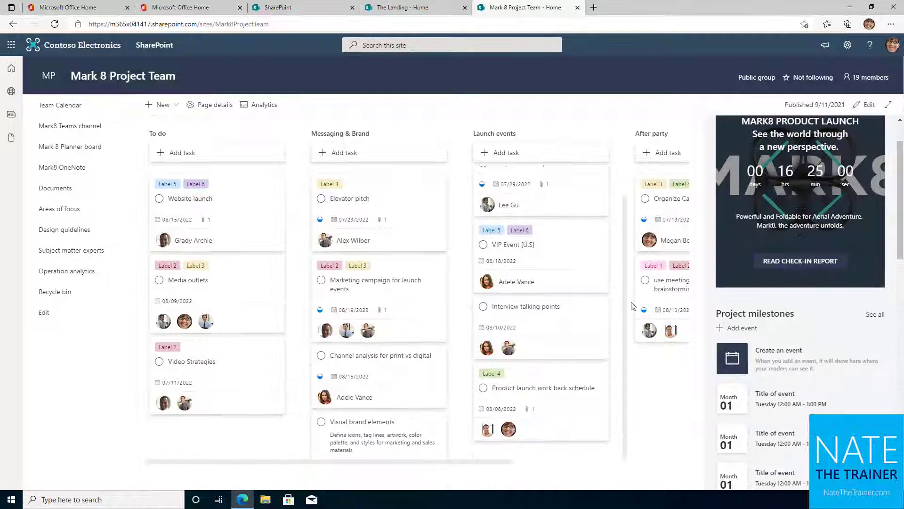
scroll("down", 3)
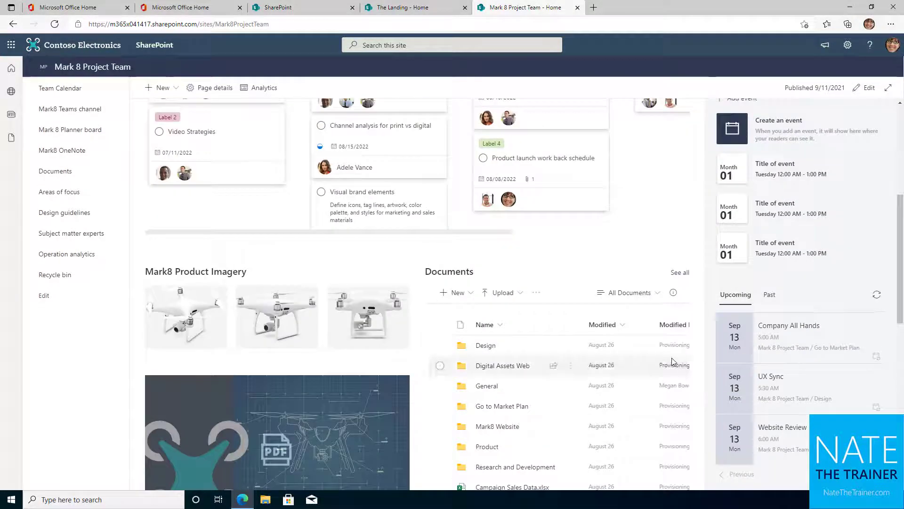
scroll("down", 3)
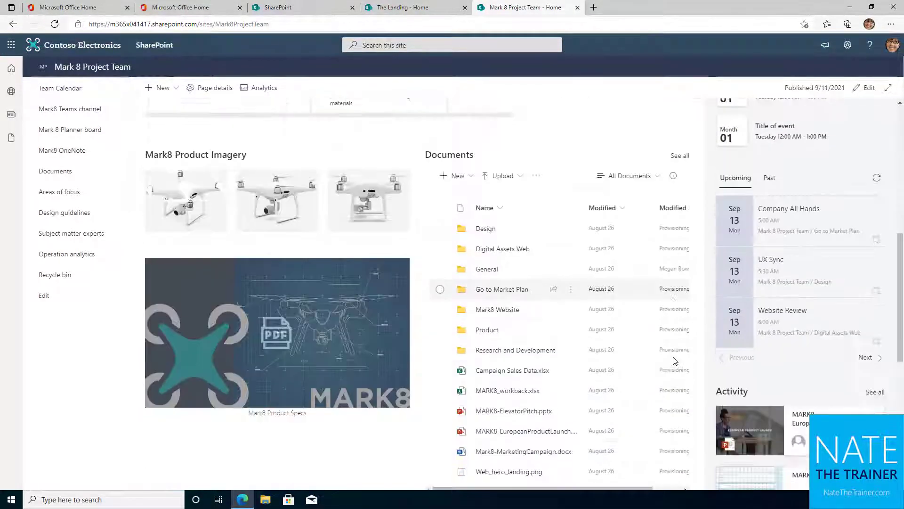
scroll("down", 3)
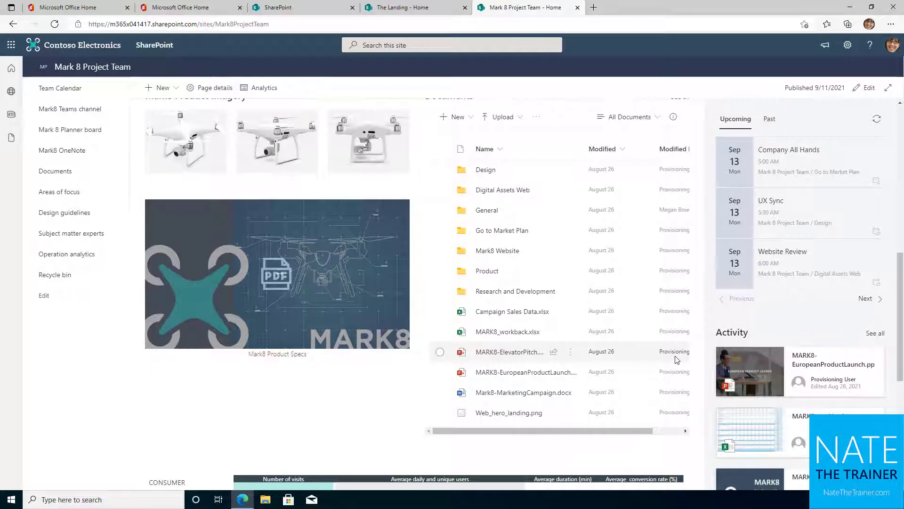
scroll("down", 3)
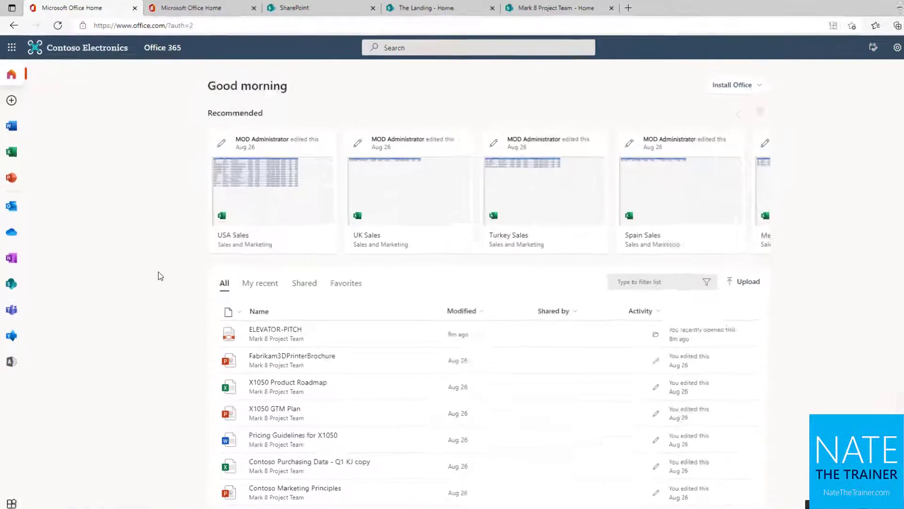
Step: Launch SharePoint from the Microsoft 365 app launcher's Apps list
left_click(11, 48)
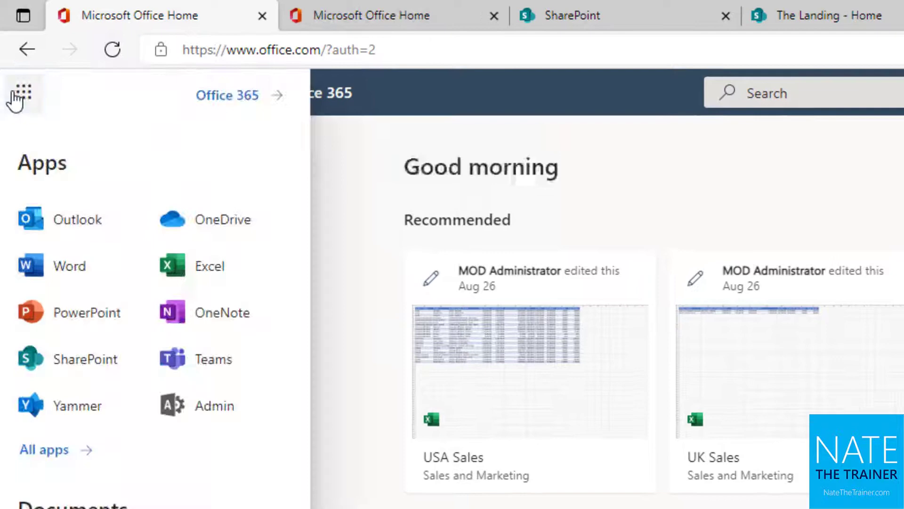
mouse_move(85, 359)
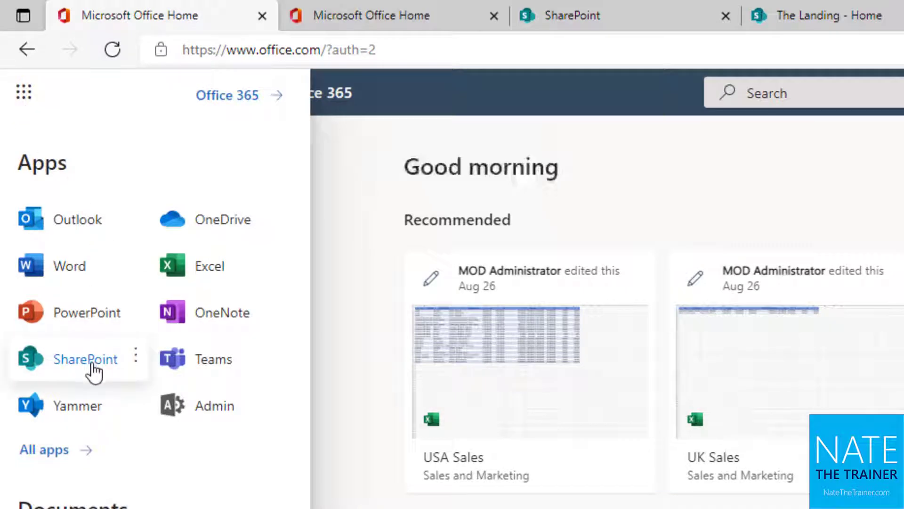
left_click(85, 358)
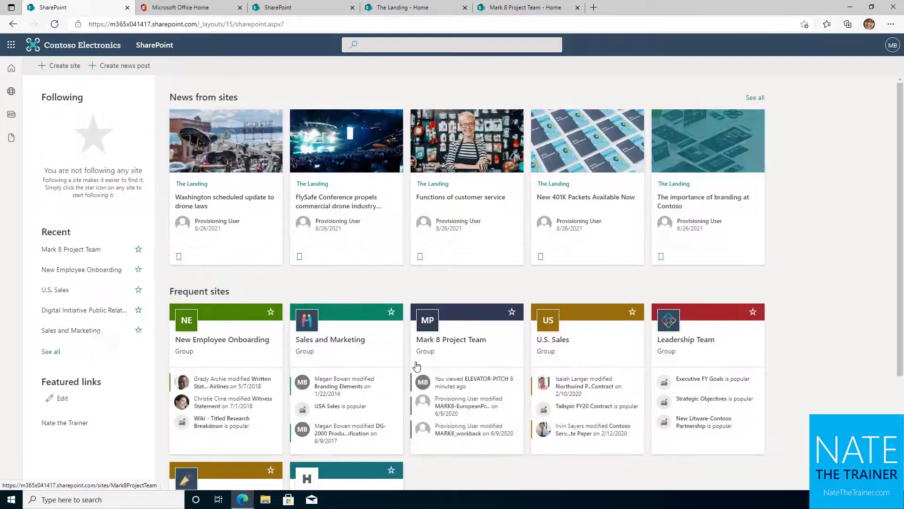
mouse_move(417, 366)
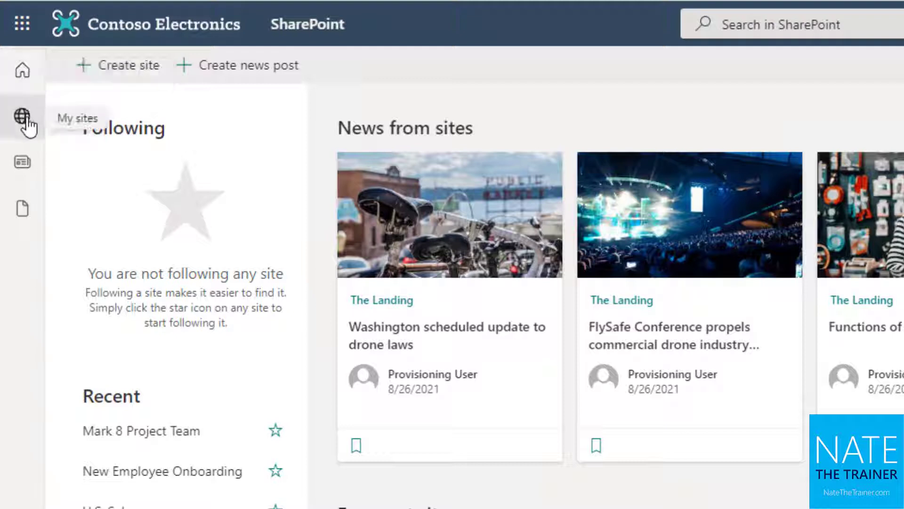
Step: View My sites and My news in the app bar, then go to The Landing
left_click(23, 119)
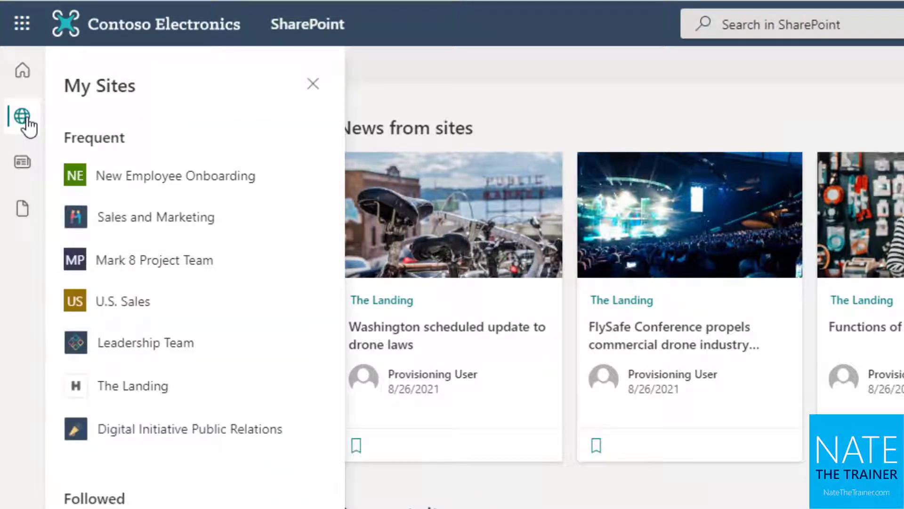
left_click(21, 162)
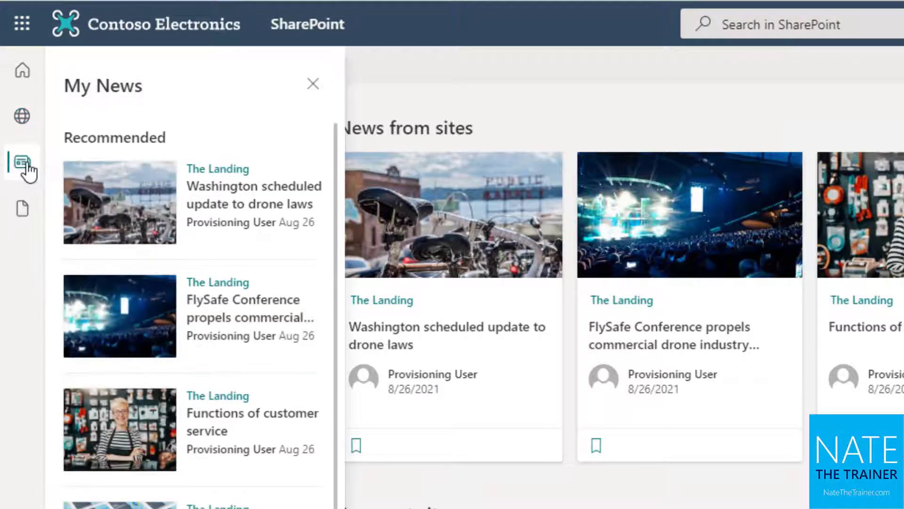
left_click(21, 208)
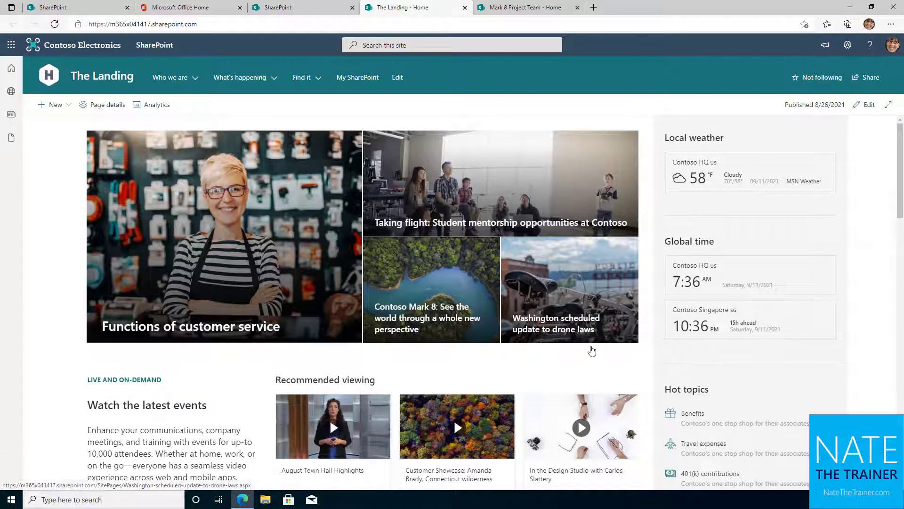
scroll("down", 3)
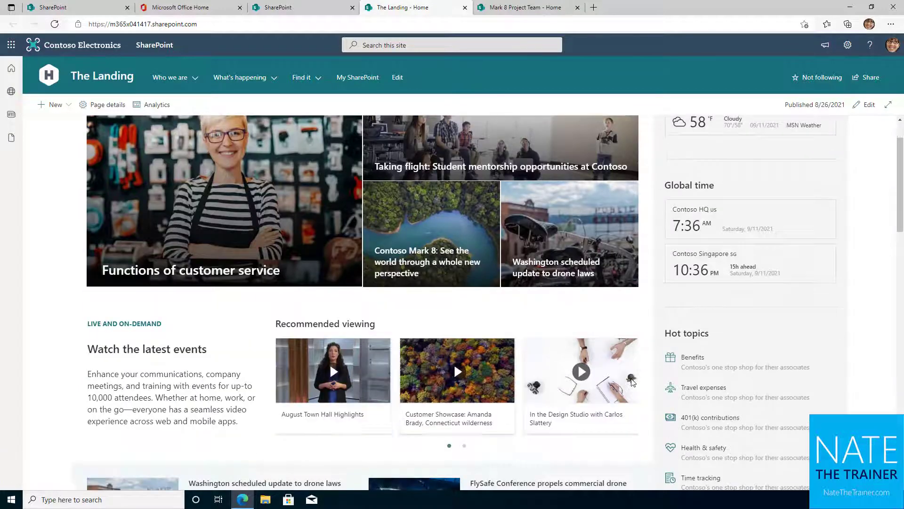
scroll("down", 3)
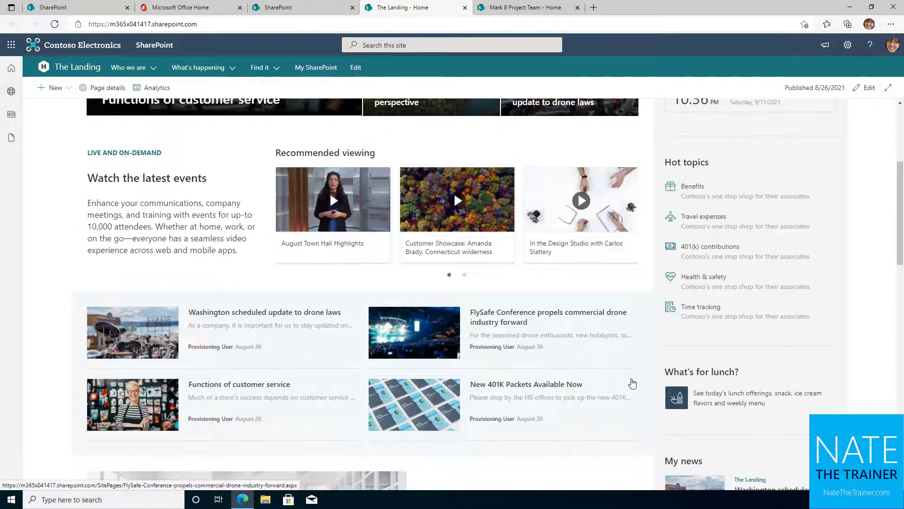
scroll("down", 3)
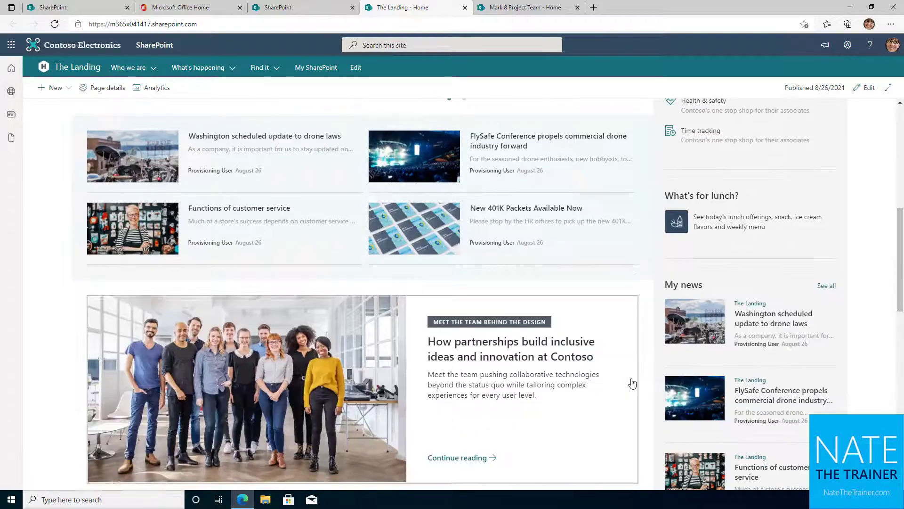
scroll("down", 3)
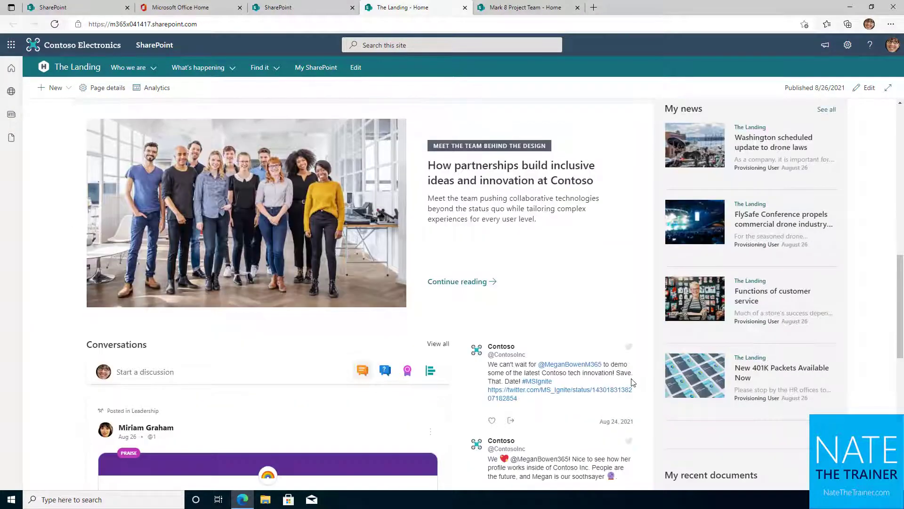
scroll("down", 3)
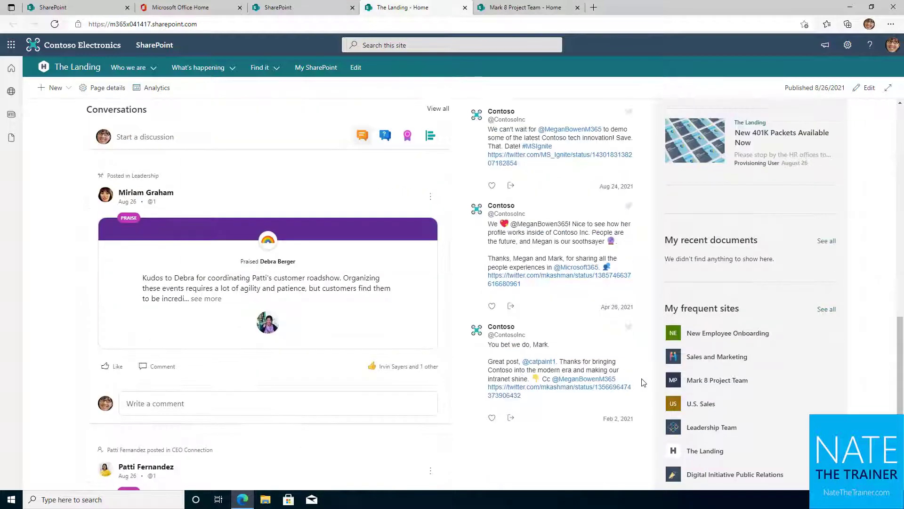
scroll("down", 3)
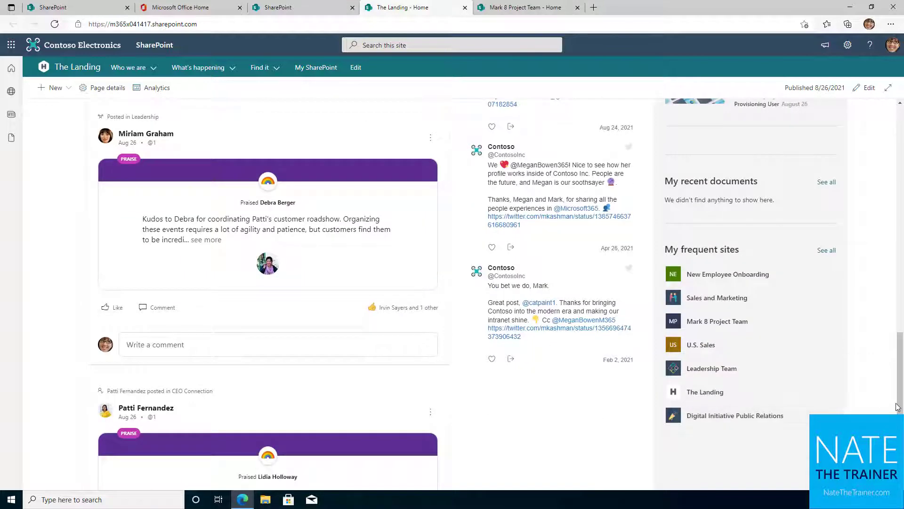
scroll("up", 3)
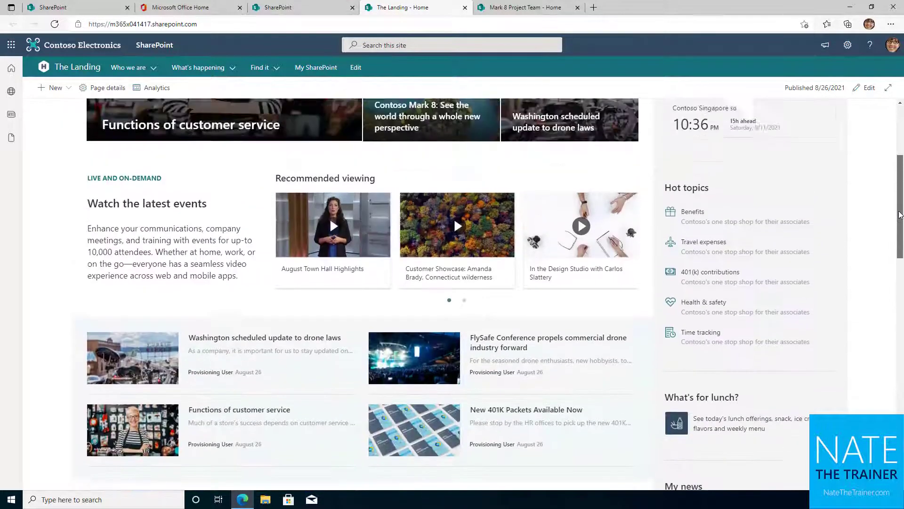
scroll("up", 3)
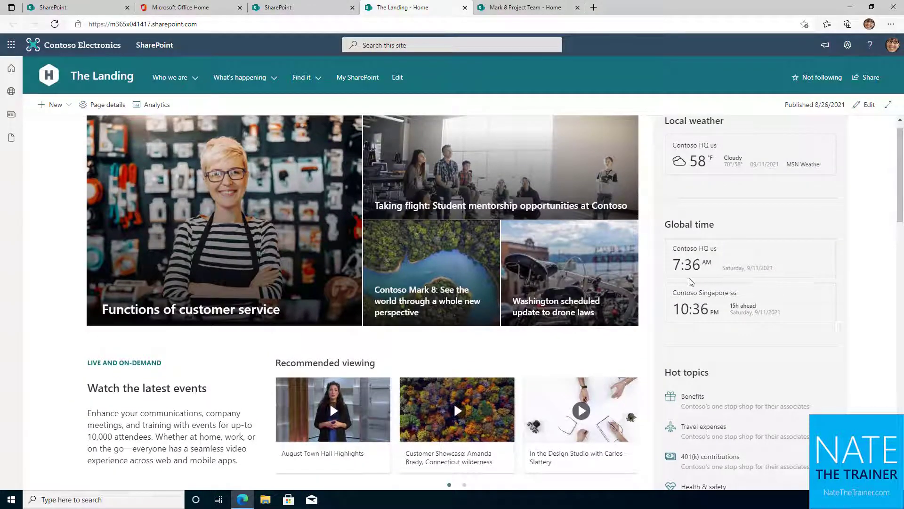
mouse_move(146, 160)
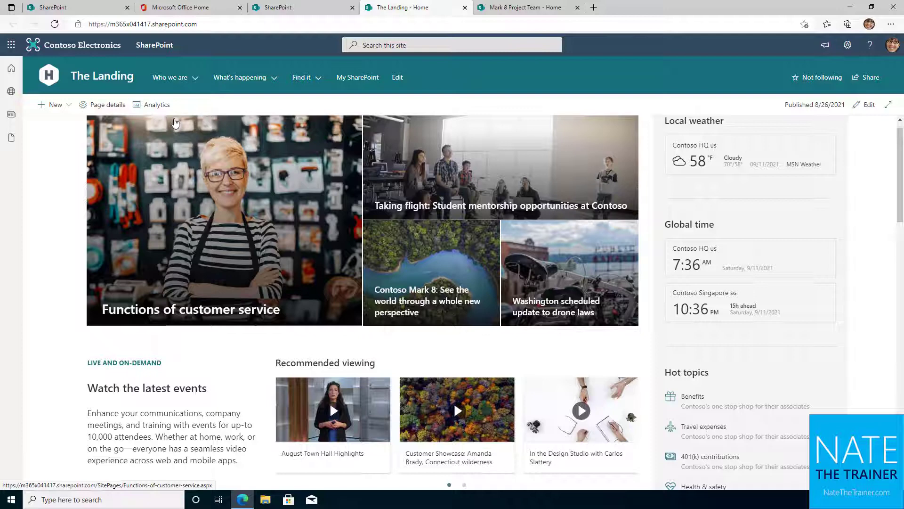
scroll("up", 3)
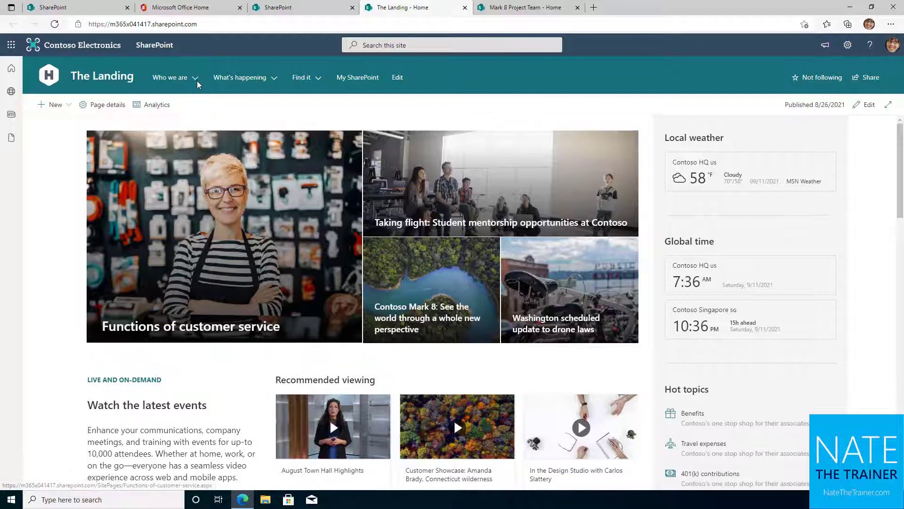
Step: Check the What's happening and Find it menus, then open Mark 8 Project Team from My Sites
left_click(239, 77)
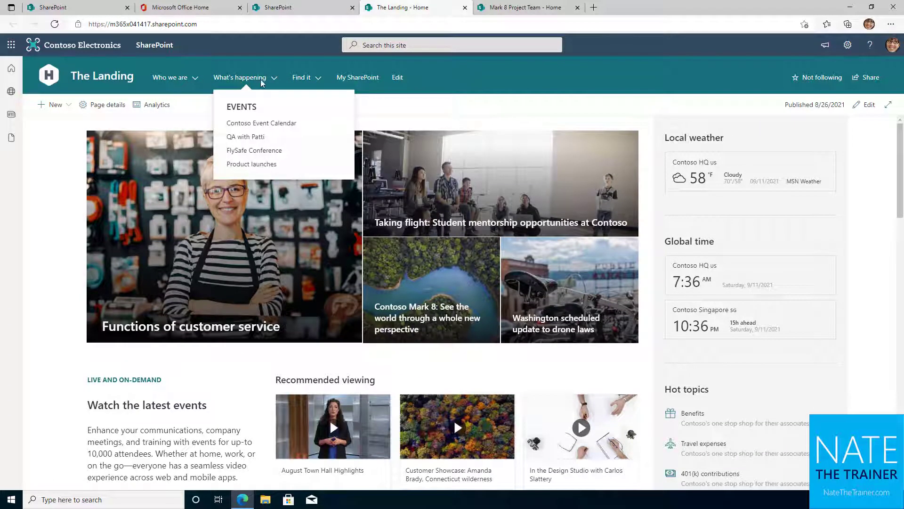
left_click(301, 77)
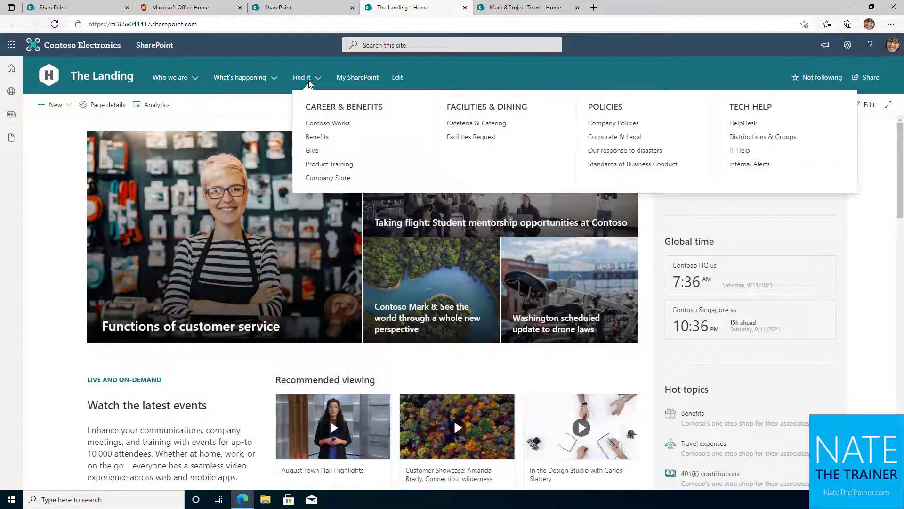
left_click(11, 91)
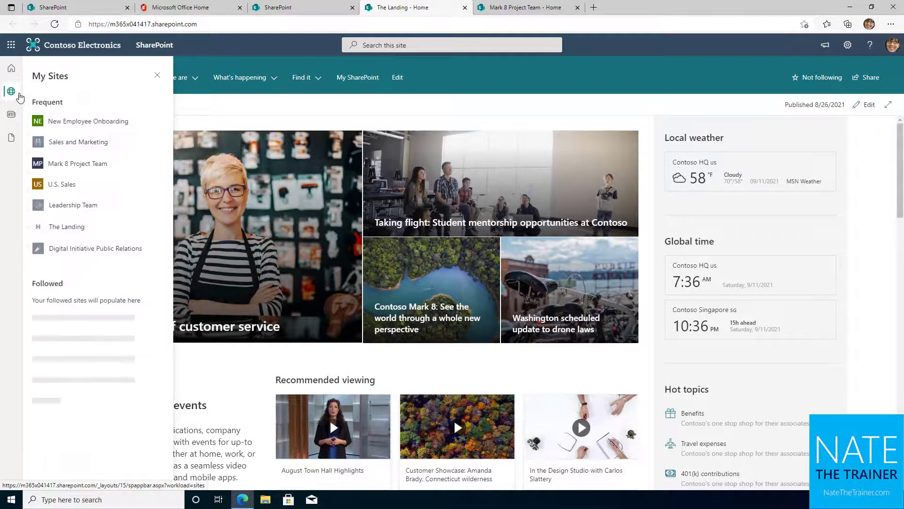
left_click(78, 164)
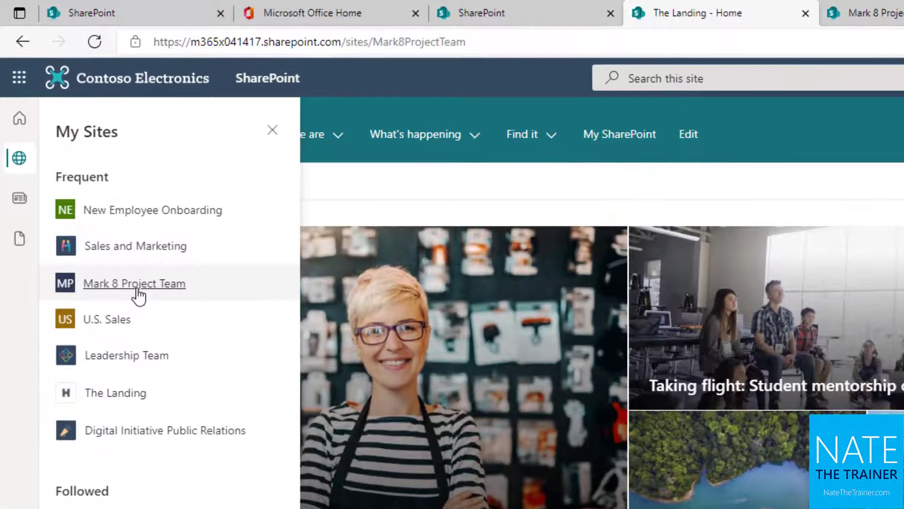
left_click(134, 283)
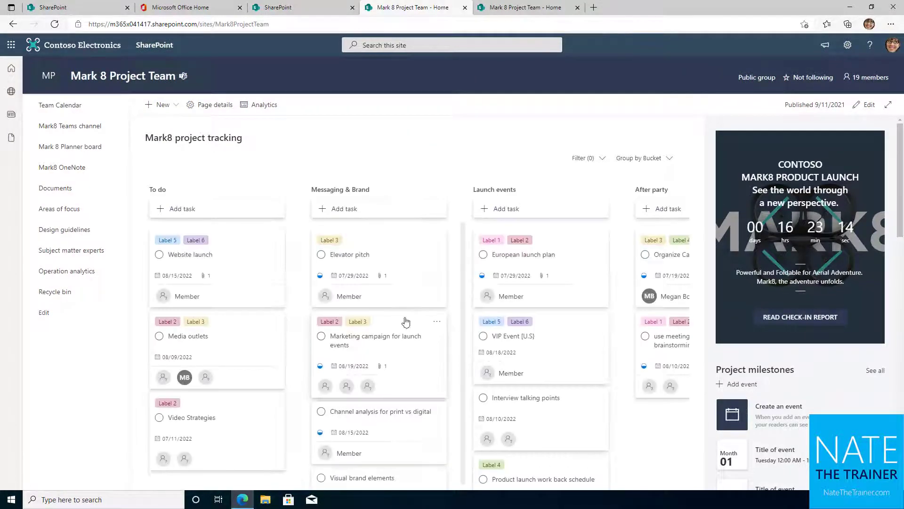
Step: Scroll the Mark 8 site page past the tracking board to its documents and imagery
scroll("down", 3)
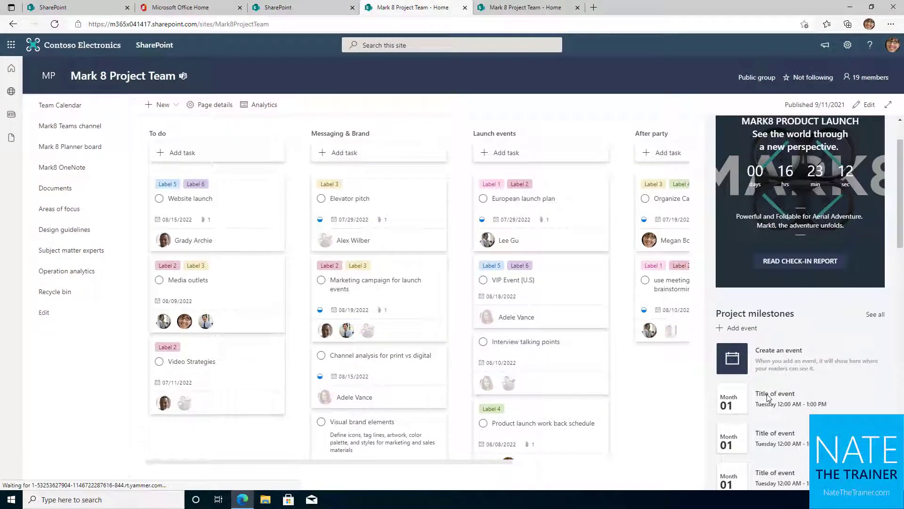
scroll("down", 3)
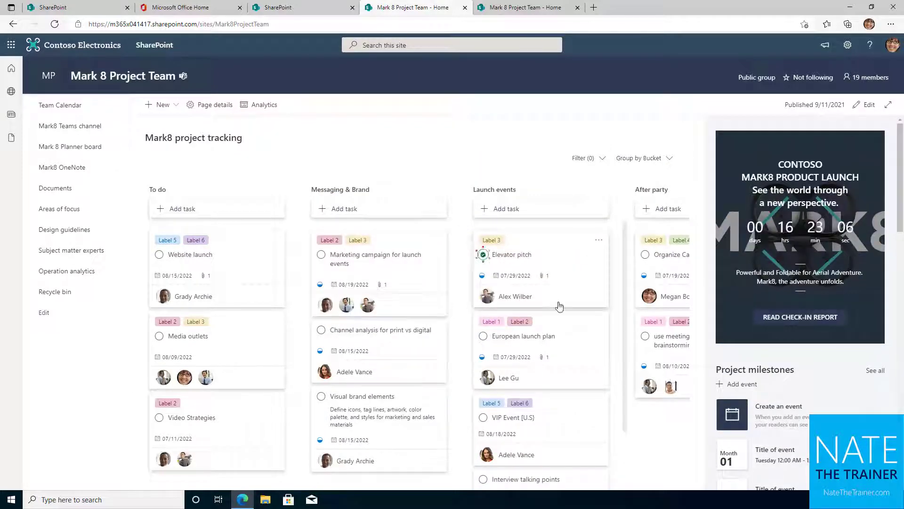
scroll("down", 3)
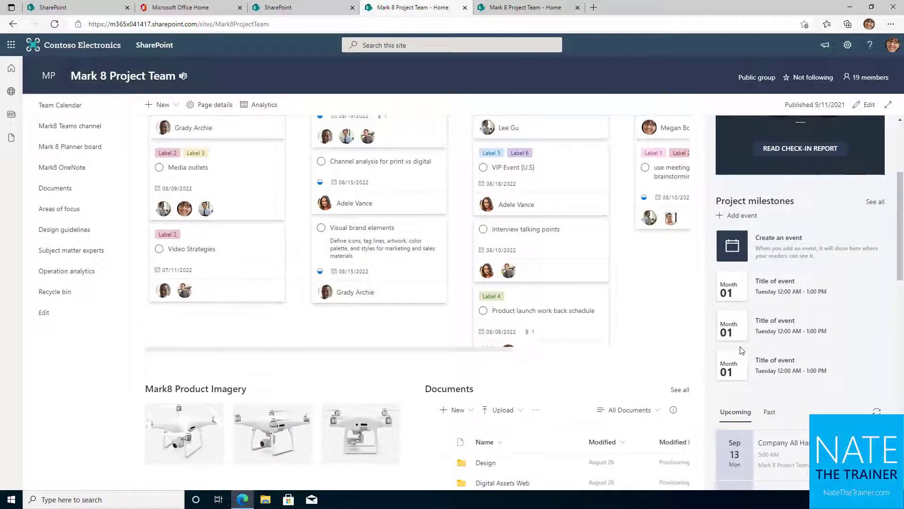
scroll("down", 3)
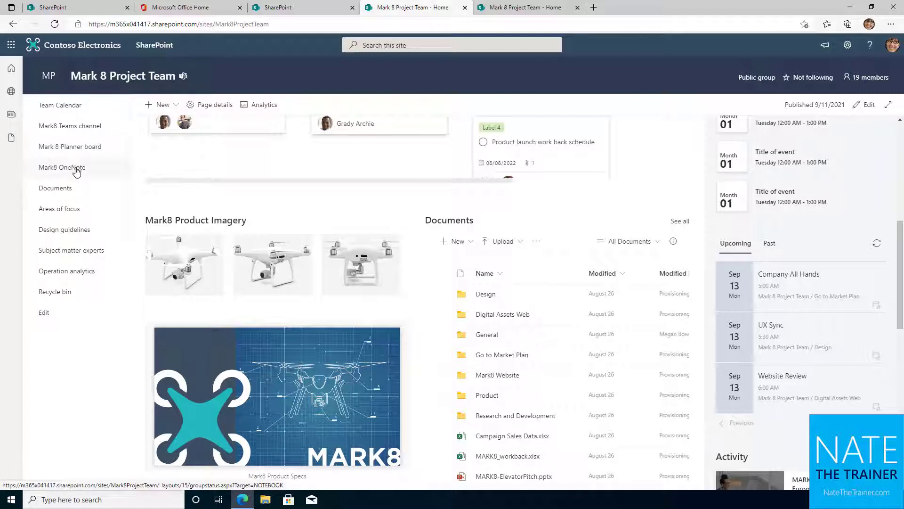
mouse_move(81, 263)
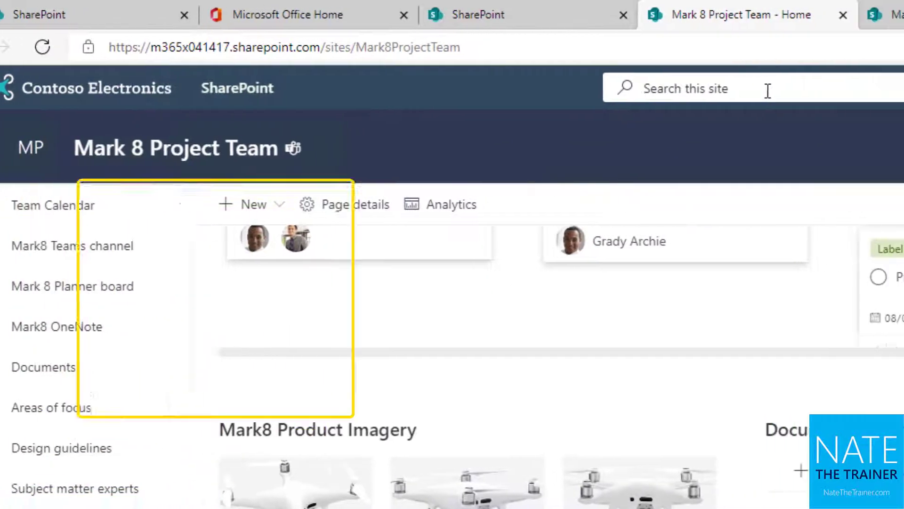
Step: Search this site for 'elevator pitch'
left_click(686, 88)
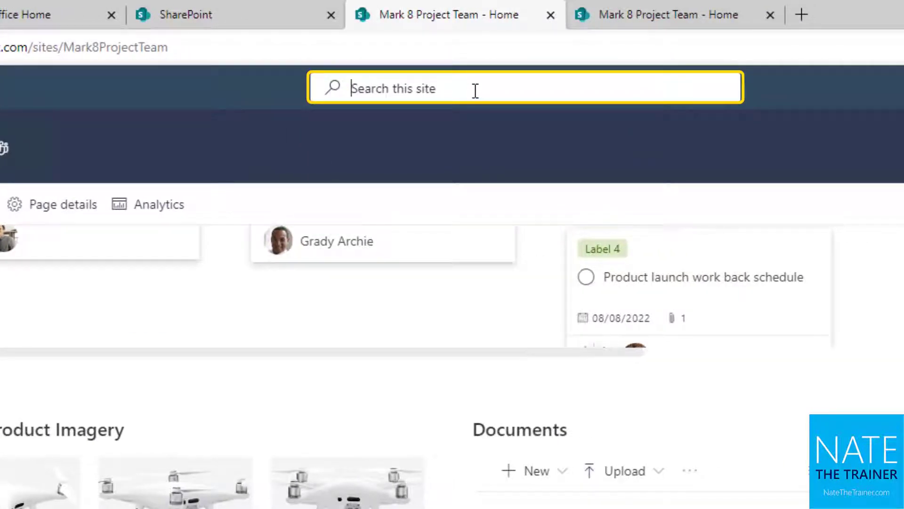
type("elevator pitch")
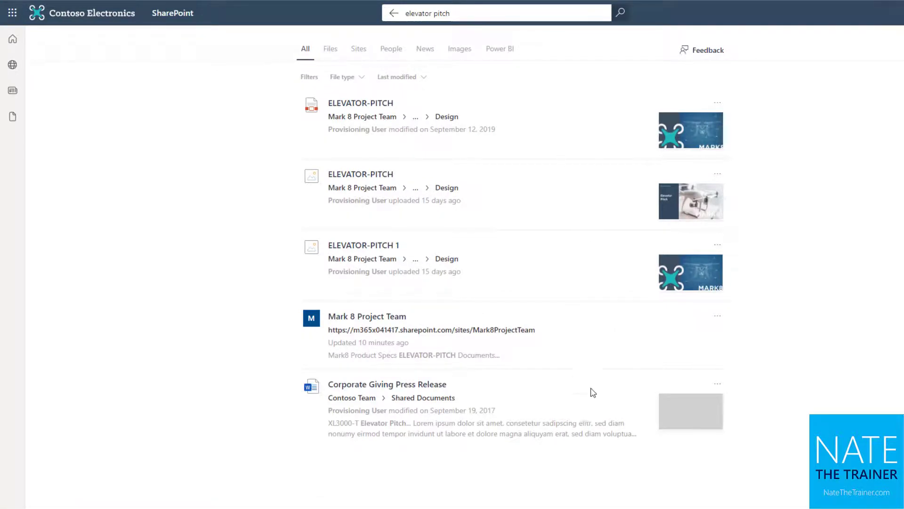
mouse_move(13, 42)
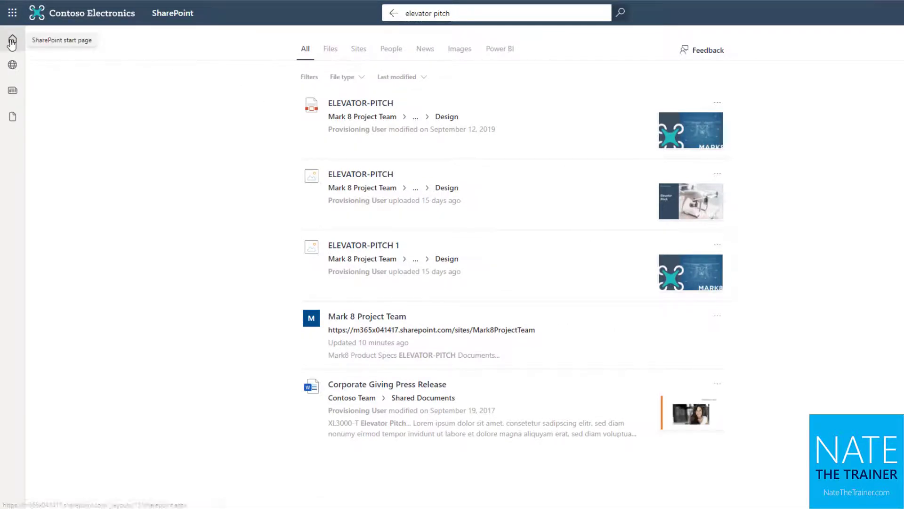
Step: Return to the SharePoint start page via the app bar icon
left_click(12, 42)
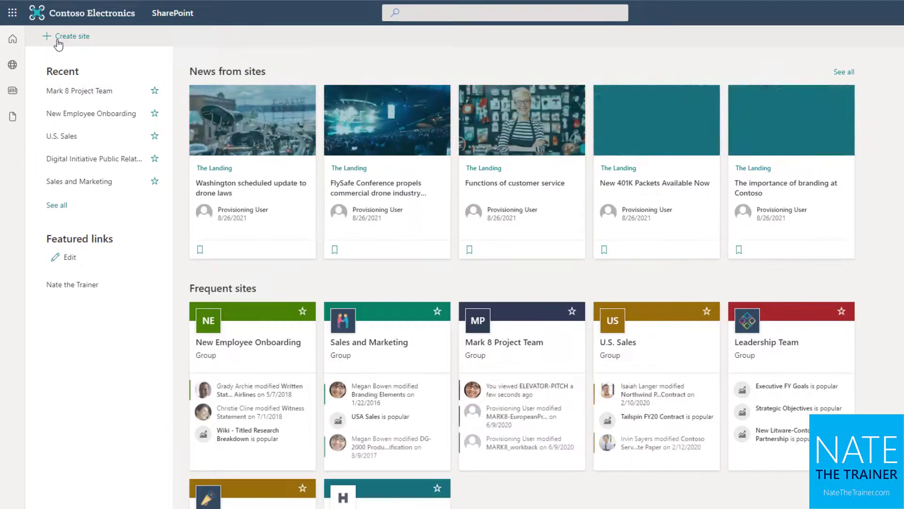